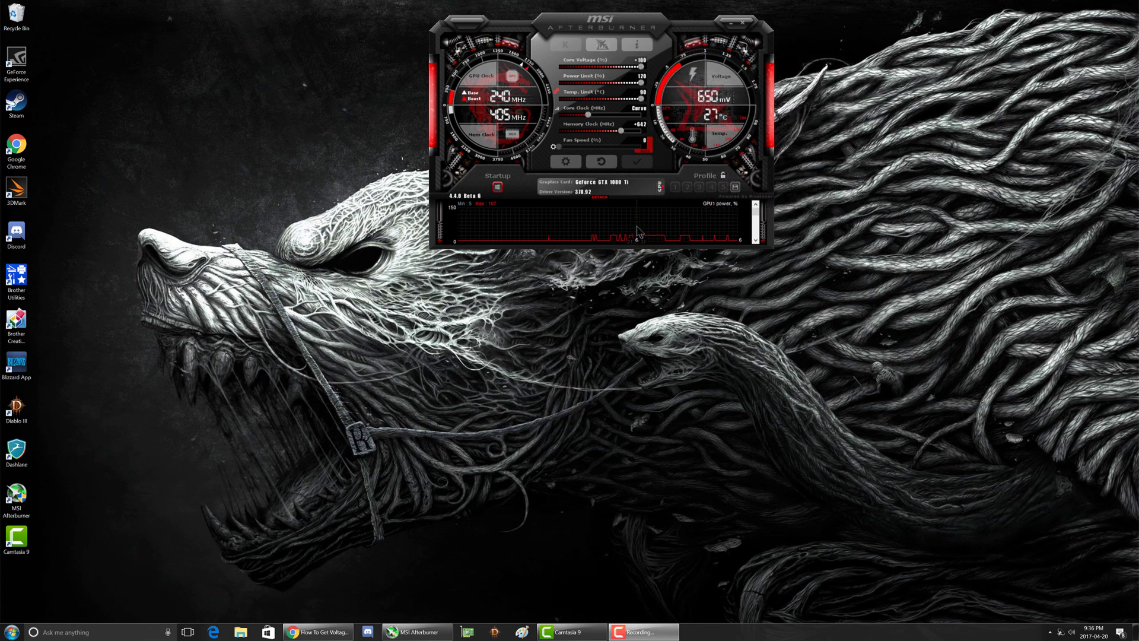
mouse_move(617, 232)
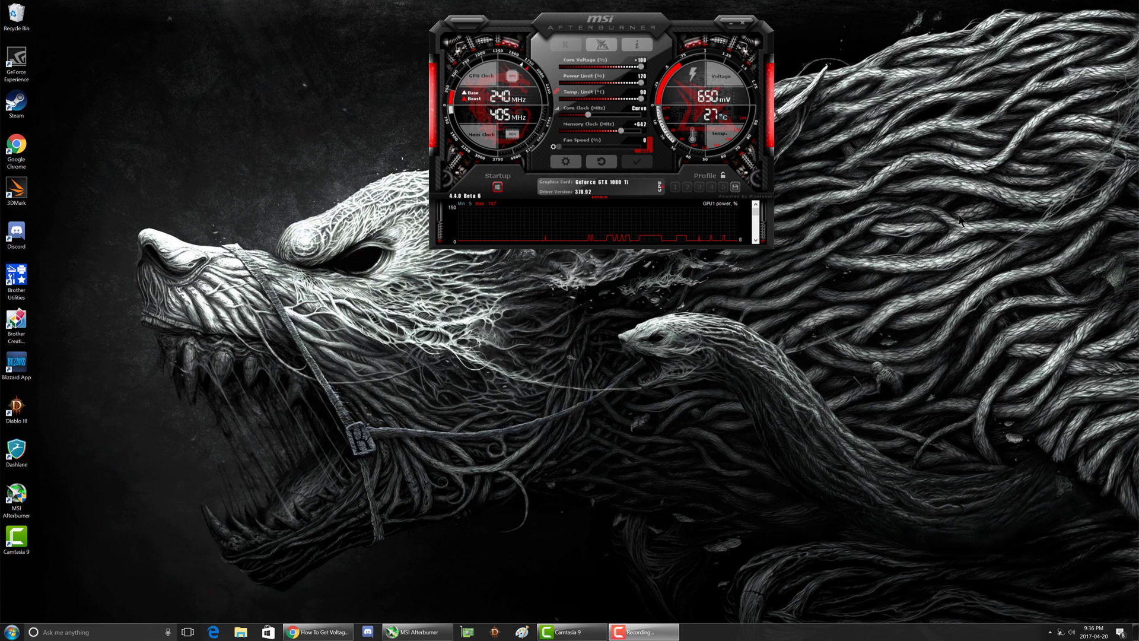
mouse_move(922, 210)
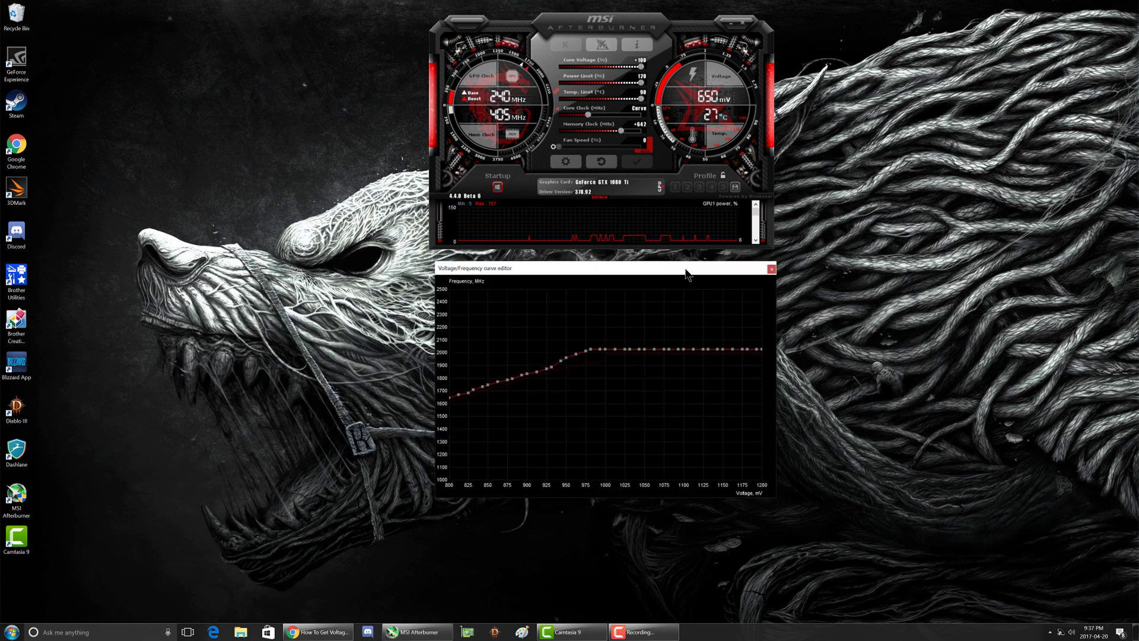
mouse_move(694, 350)
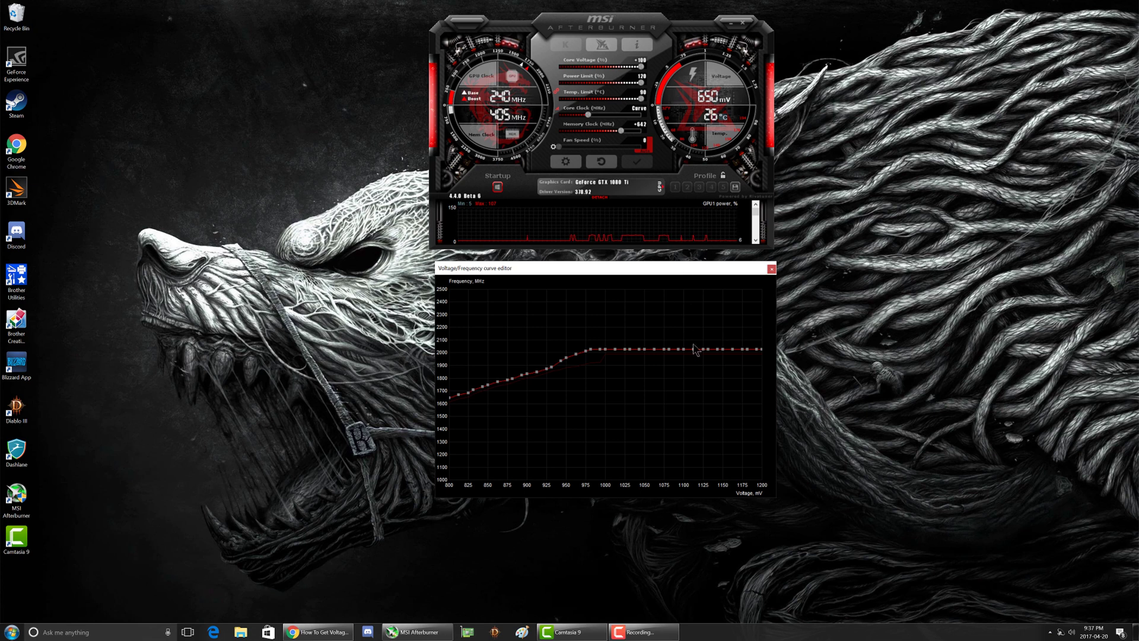
Step: Reset the voltage/frequency curve and apply it so it levels off near 2000 MHz
left_click(634, 162)
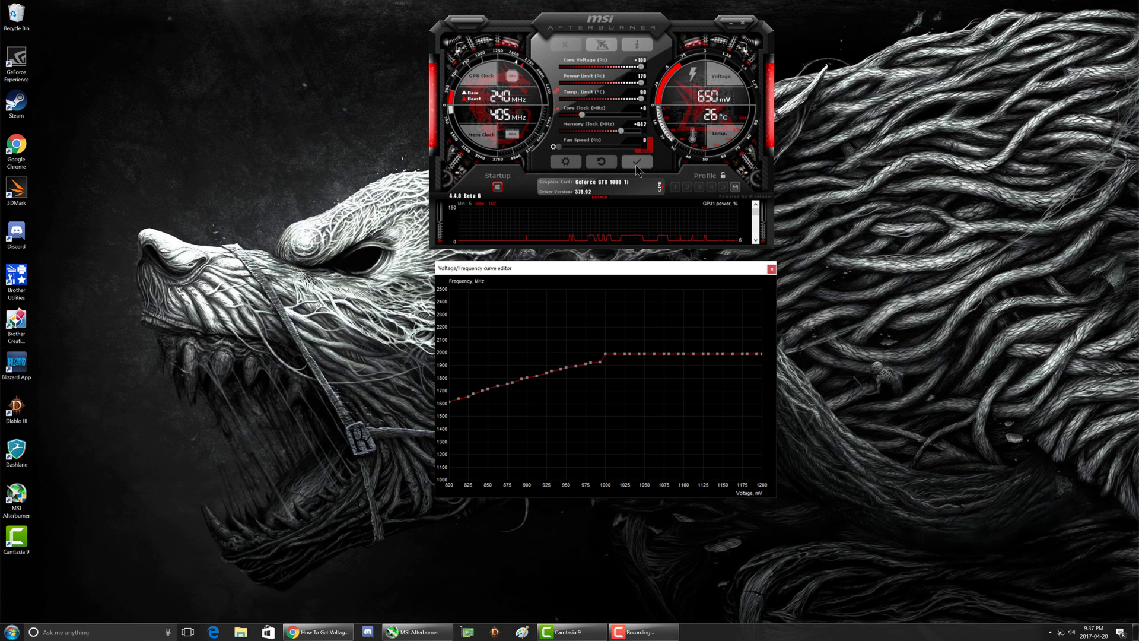
left_click(635, 162)
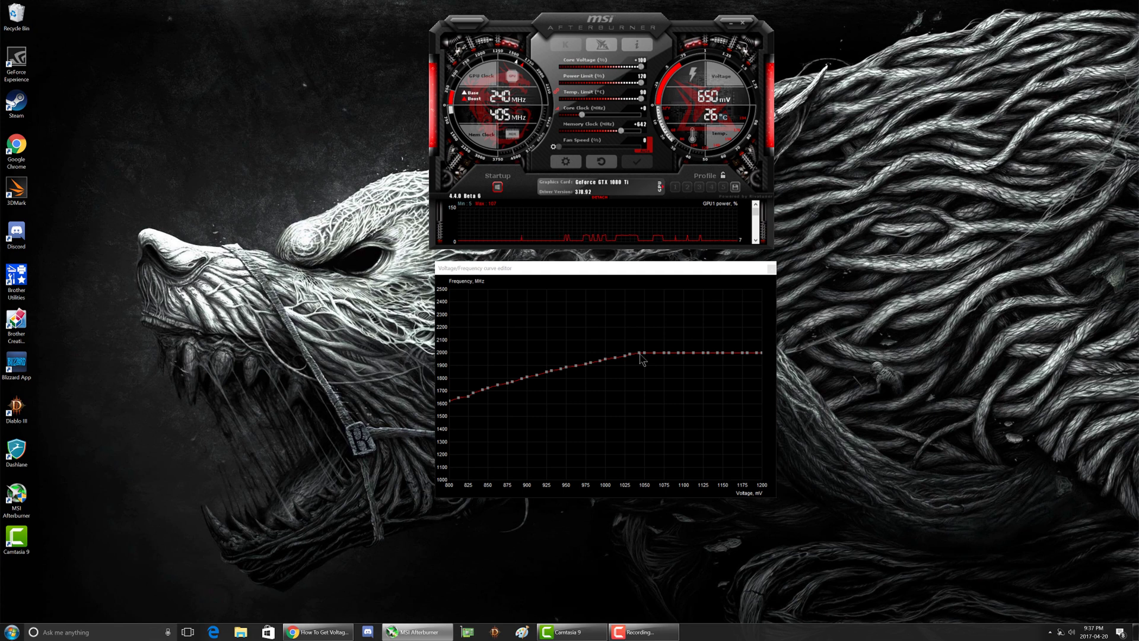
Step: Drag the curve point near 1031 mV up to roughly 2025 MHz
left_click_drag(638, 355, 638, 345)
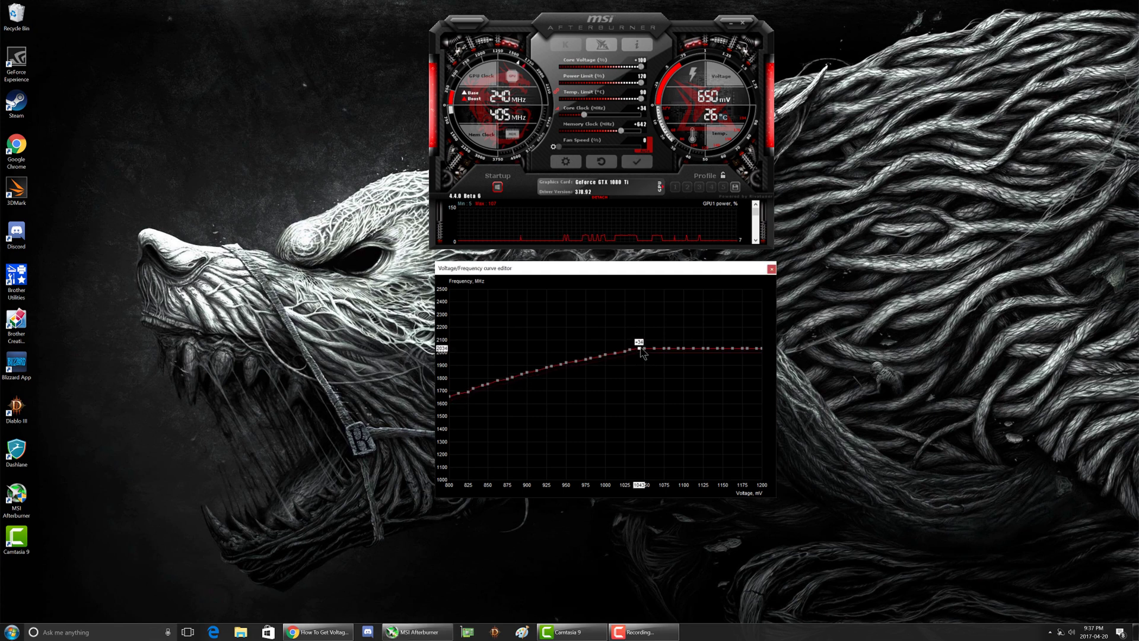
left_click_drag(638, 347, 638, 349)
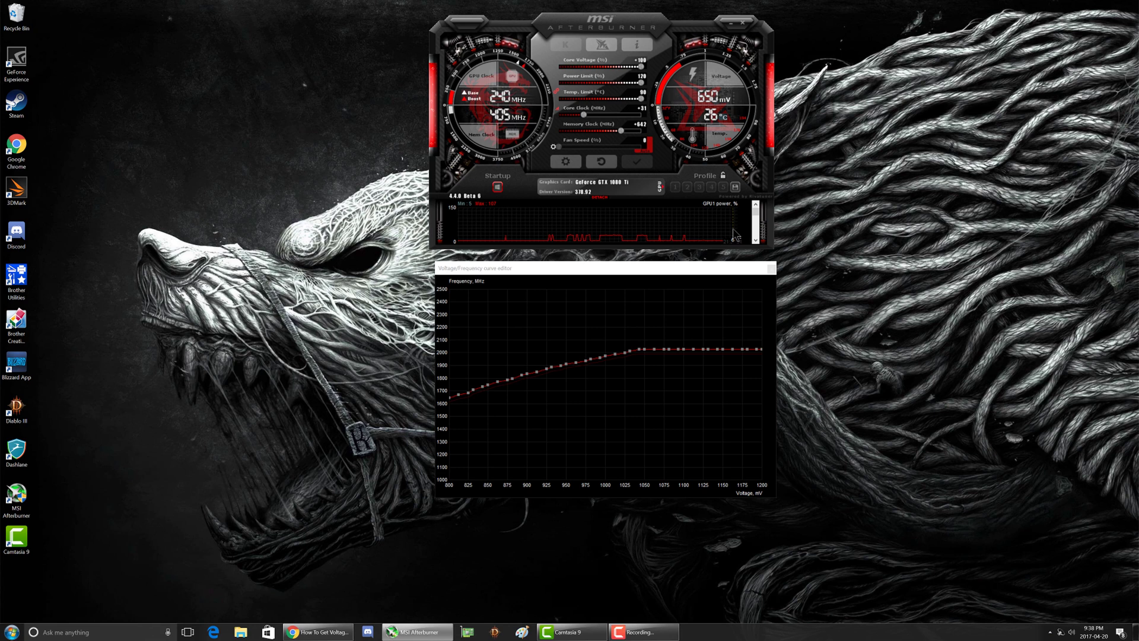
mouse_move(733, 238)
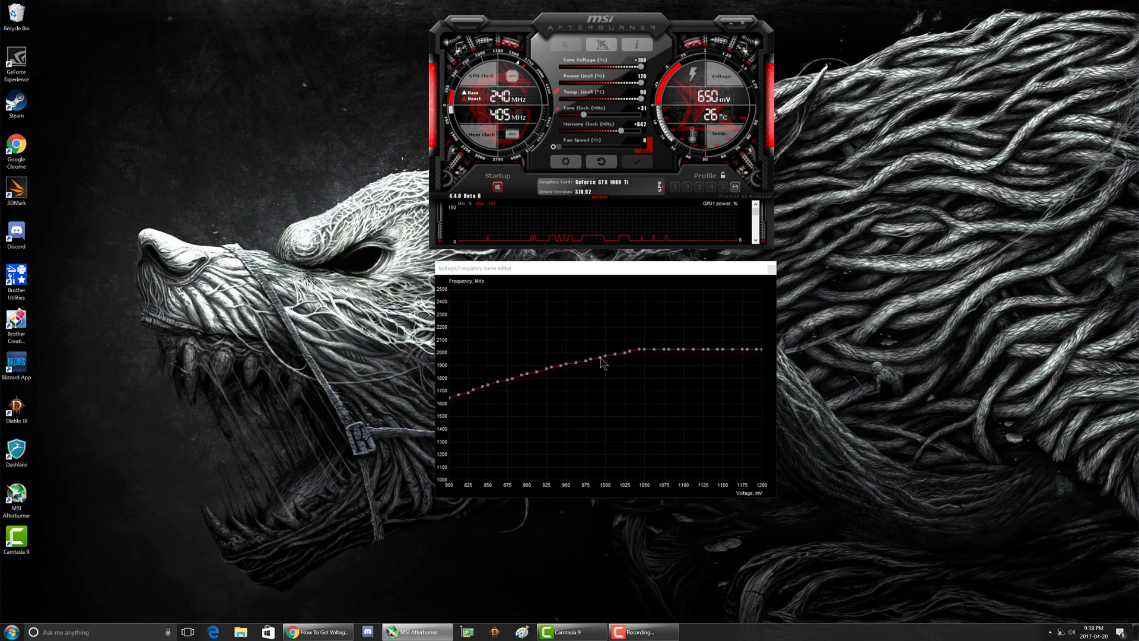
Step: Raise the 987 mV point to the 2025 MHz plateau and apply the curve
left_click_drag(603, 362, 599, 347)
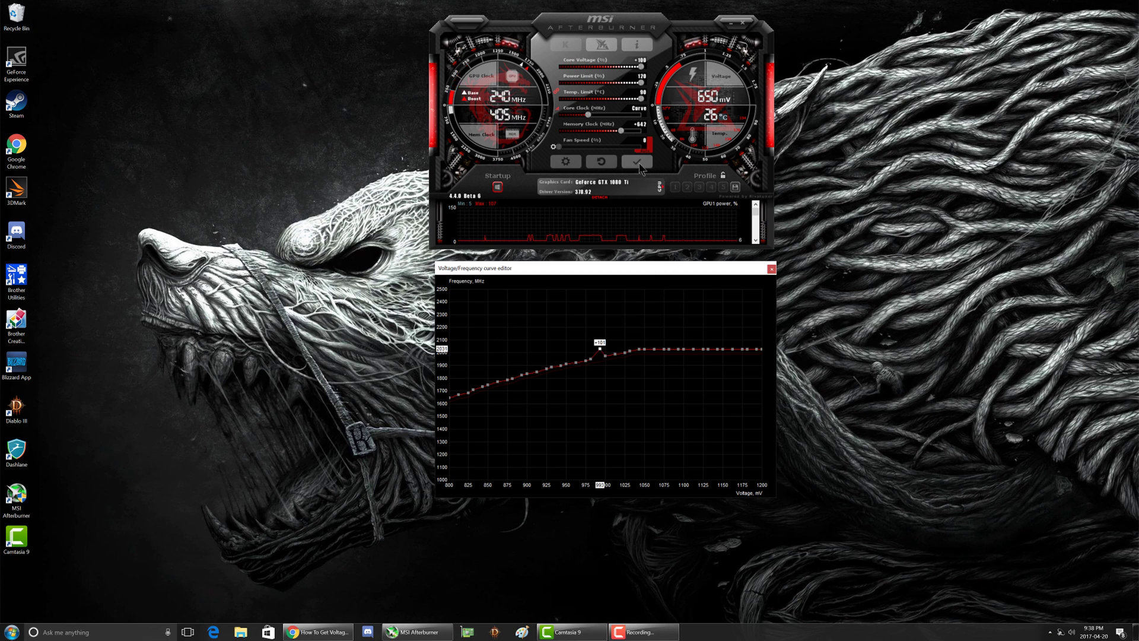
left_click(636, 162)
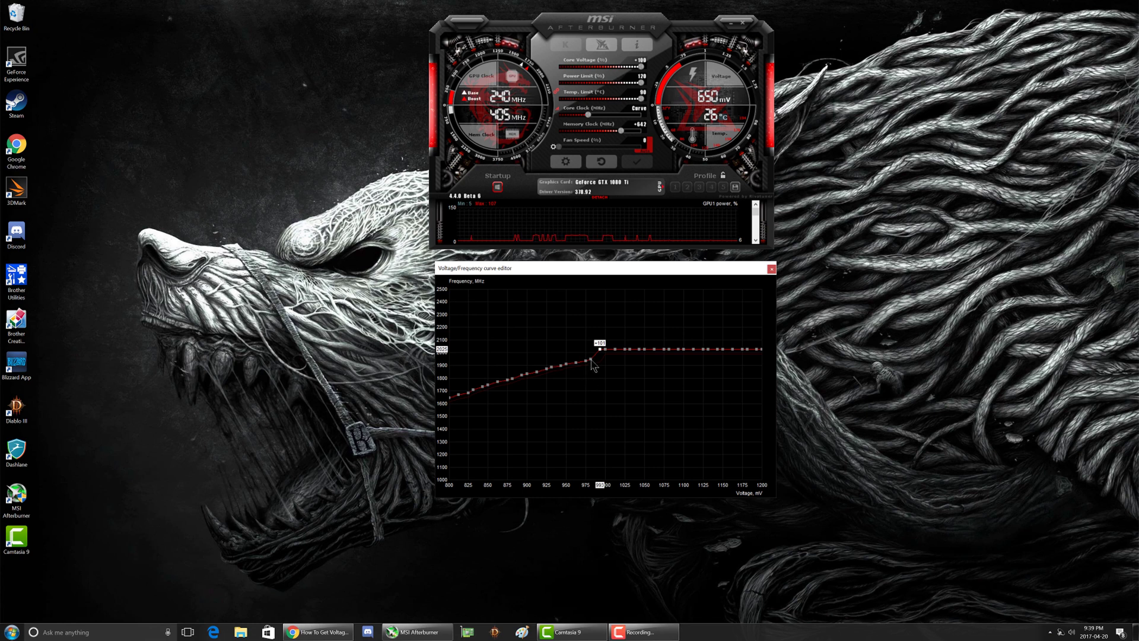
Step: Raise the 975–1000 mV points, return the 960 mV point to the ramp, and apply
left_click_drag(592, 362, 588, 351)
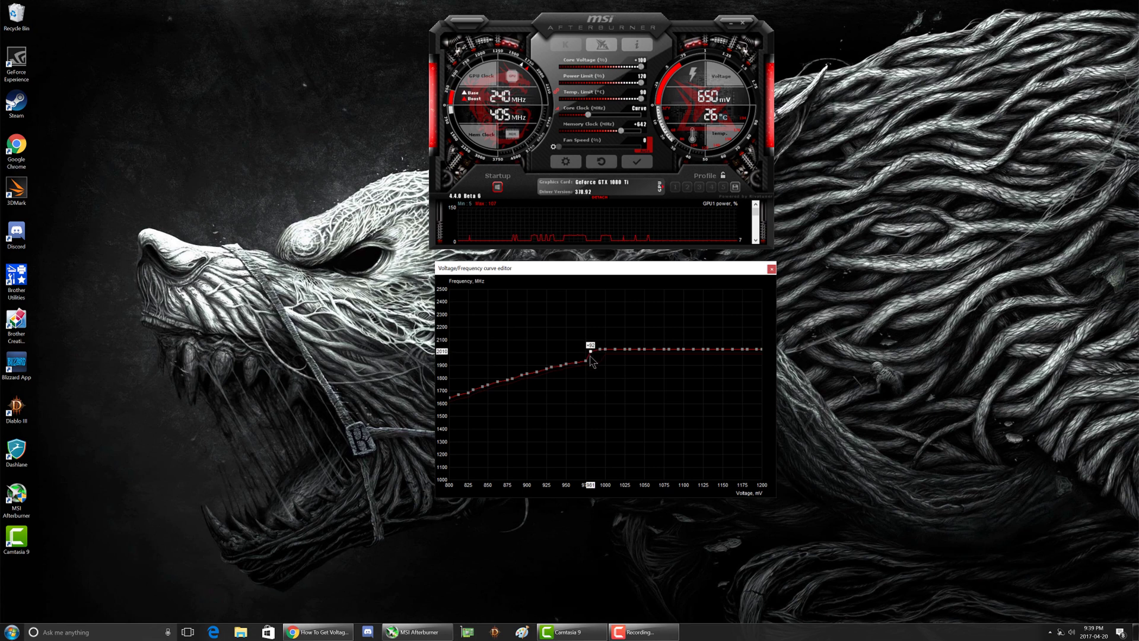
left_click_drag(590, 352, 586, 350)
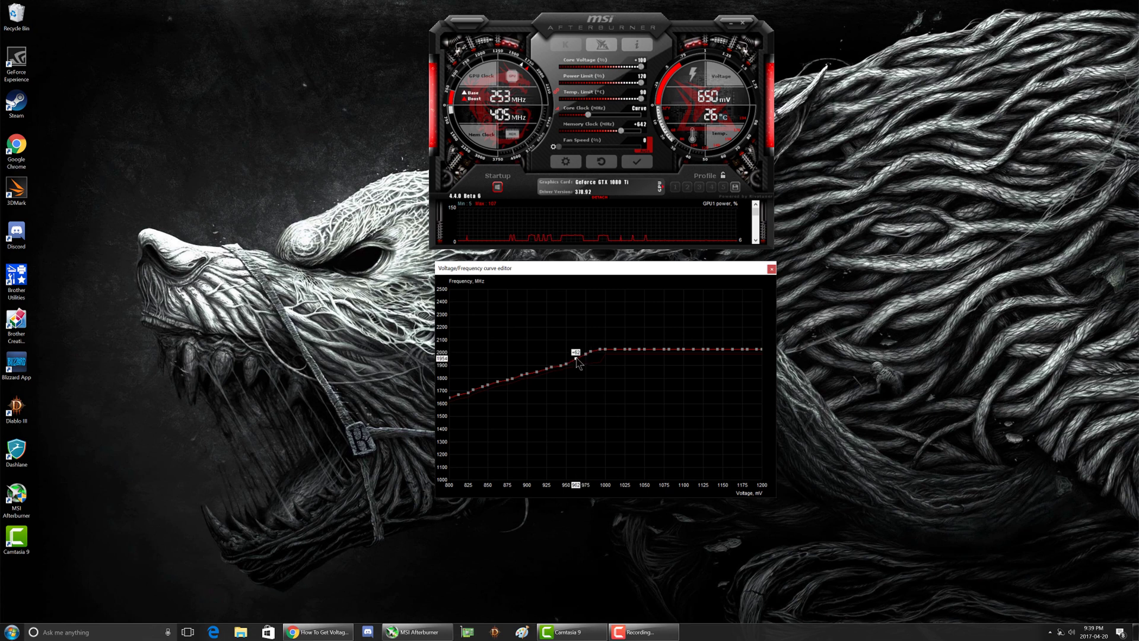
left_click_drag(583, 355, 565, 363)
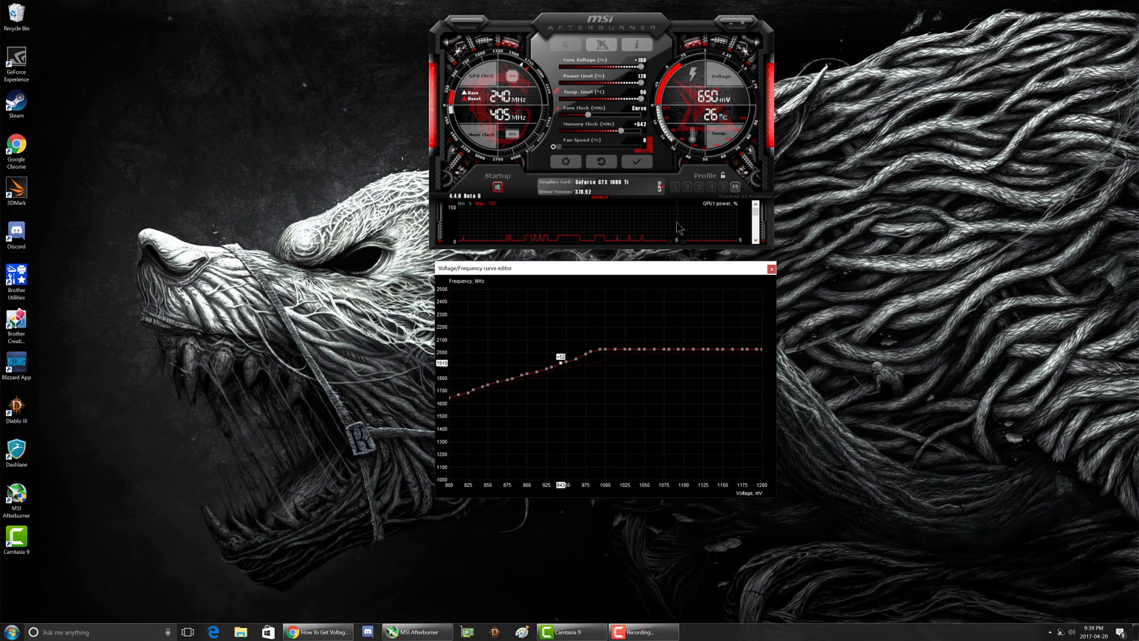
mouse_move(637, 163)
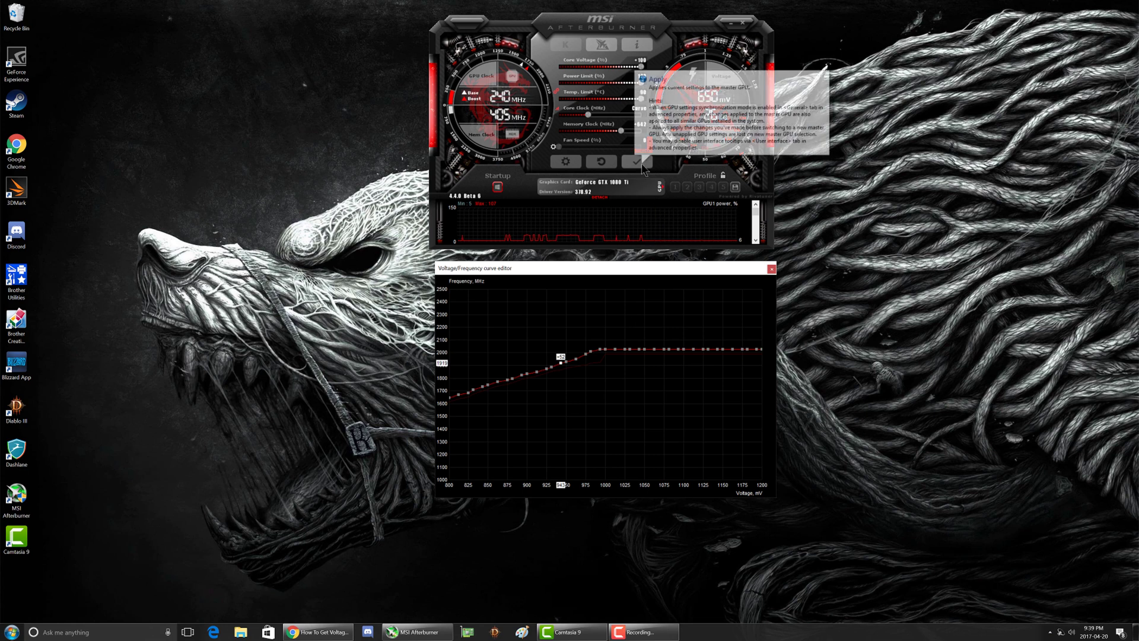
left_click(634, 162)
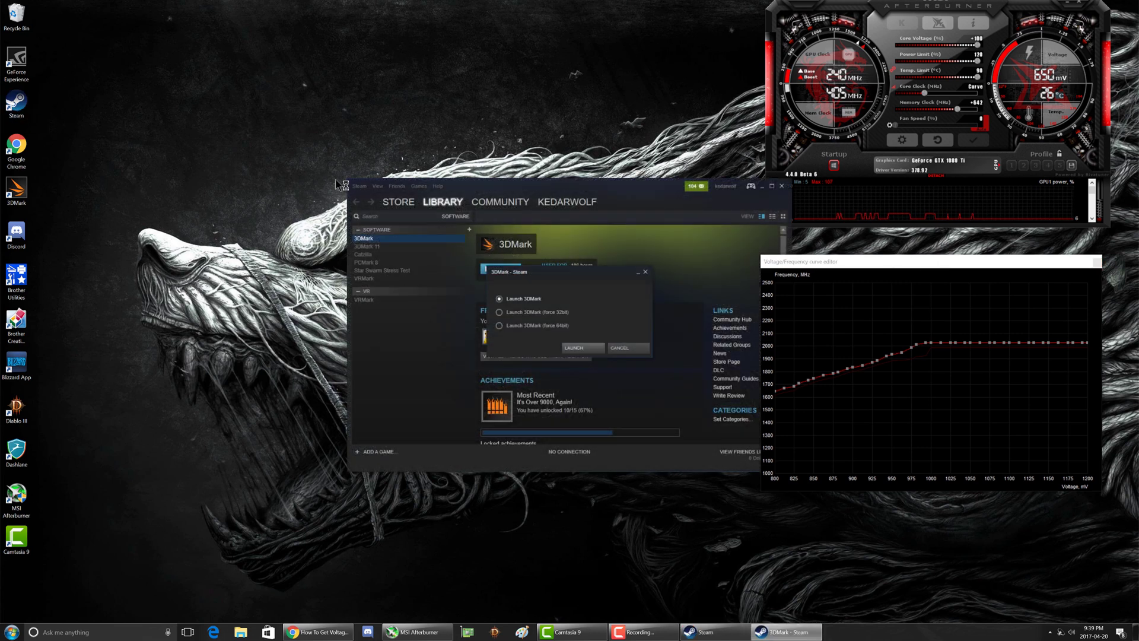
Step: Launch 3DMark from Steam using the default 'Launch 3DMark' option
left_click(573, 347)
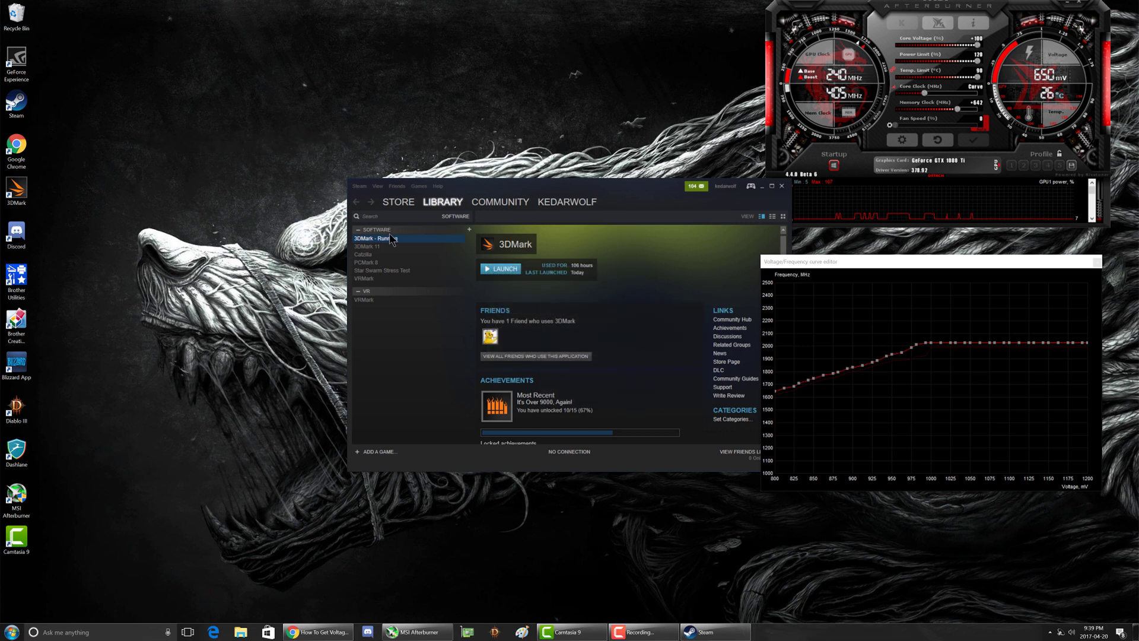
left_click(500, 268)
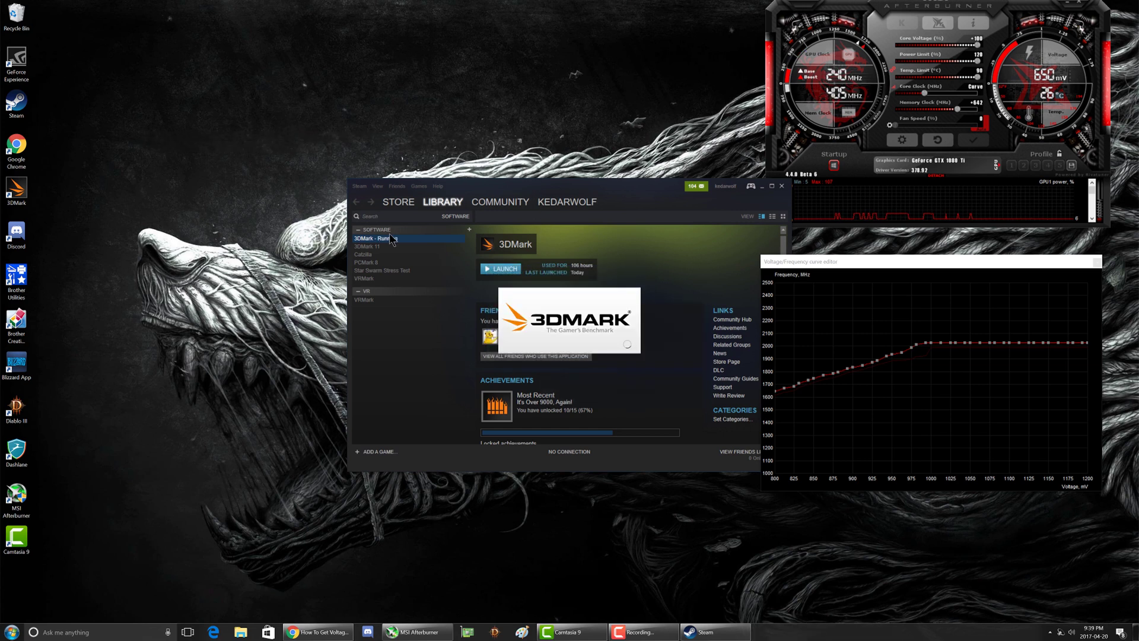
left_click(500, 269)
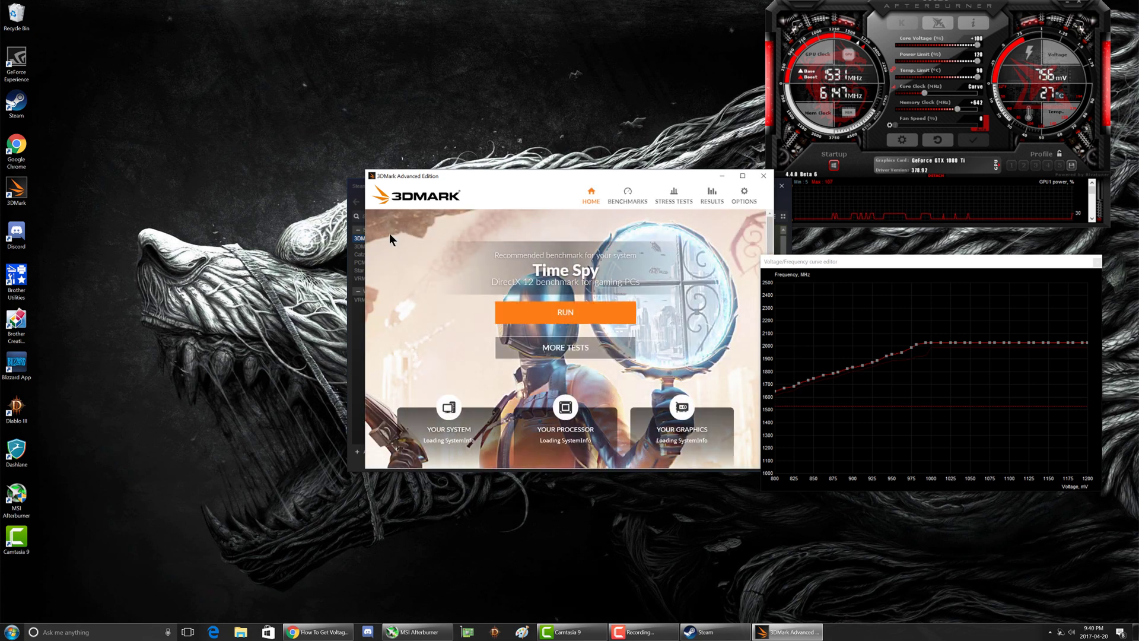
Step: Start a custom Time Spy run in window mode at 1920×1080 resolution
left_click(627, 193)
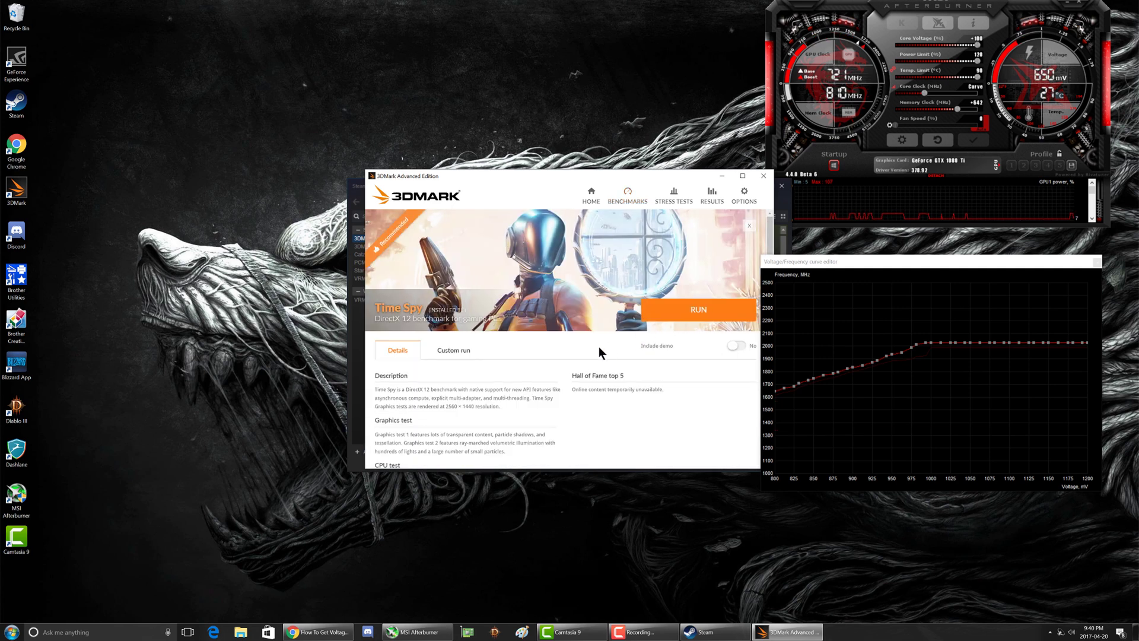
left_click(452, 350)
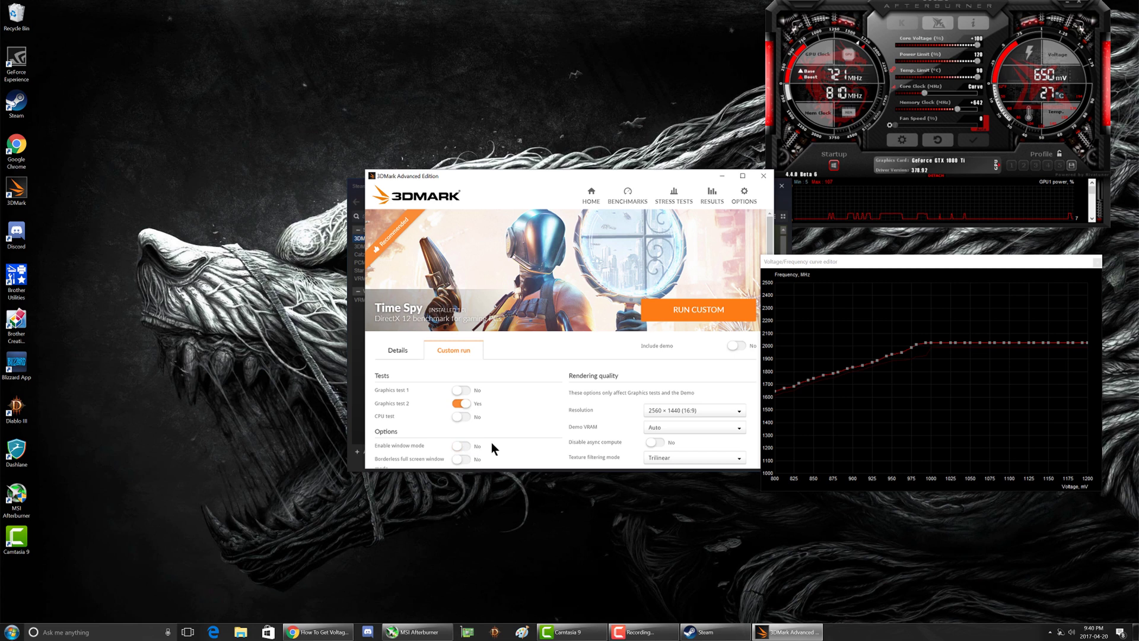
left_click(462, 446)
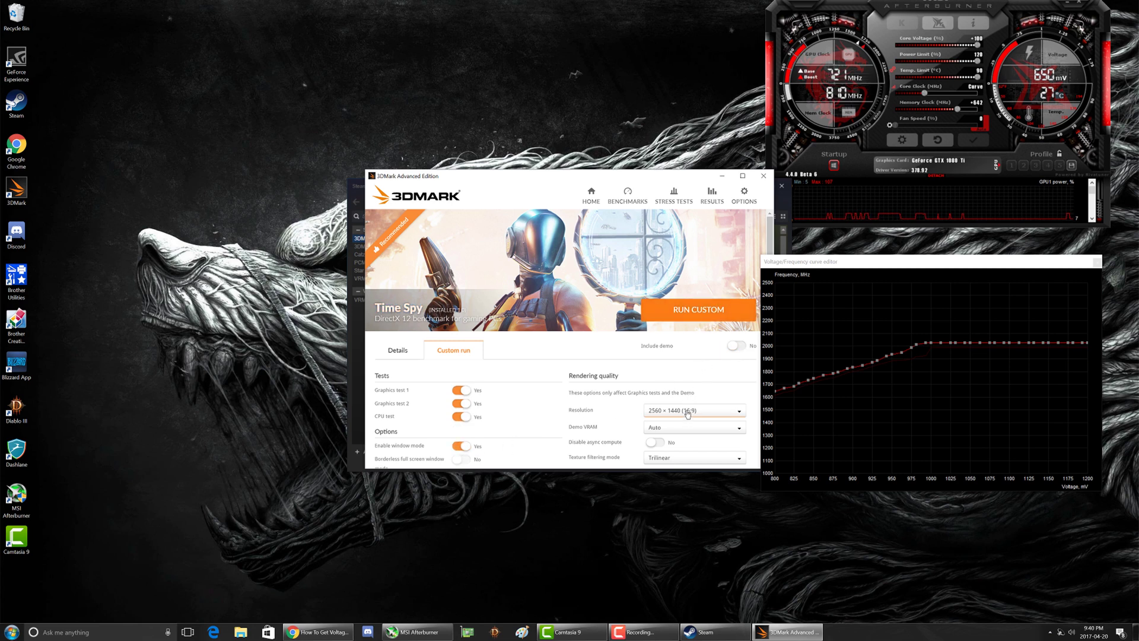
left_click(737, 410)
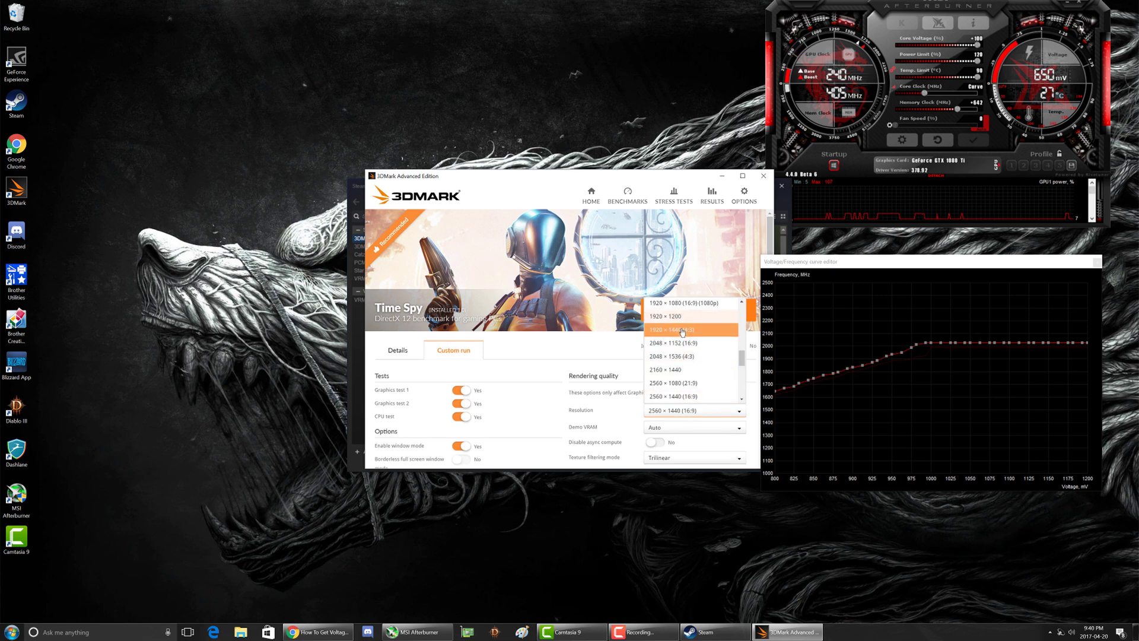
left_click(682, 302)
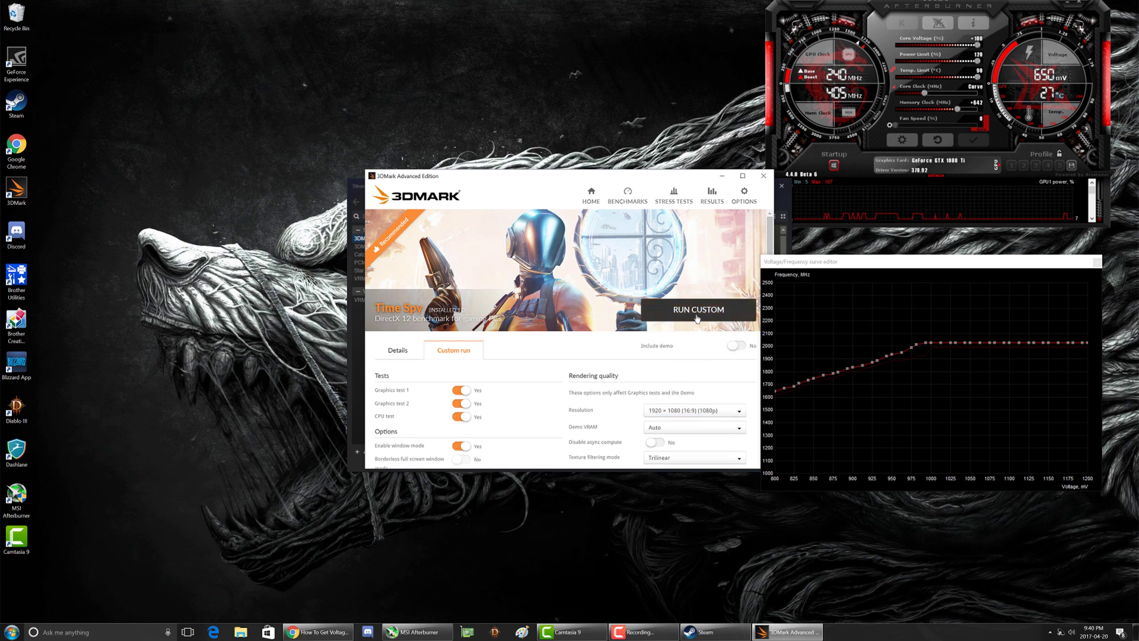
left_click(698, 309)
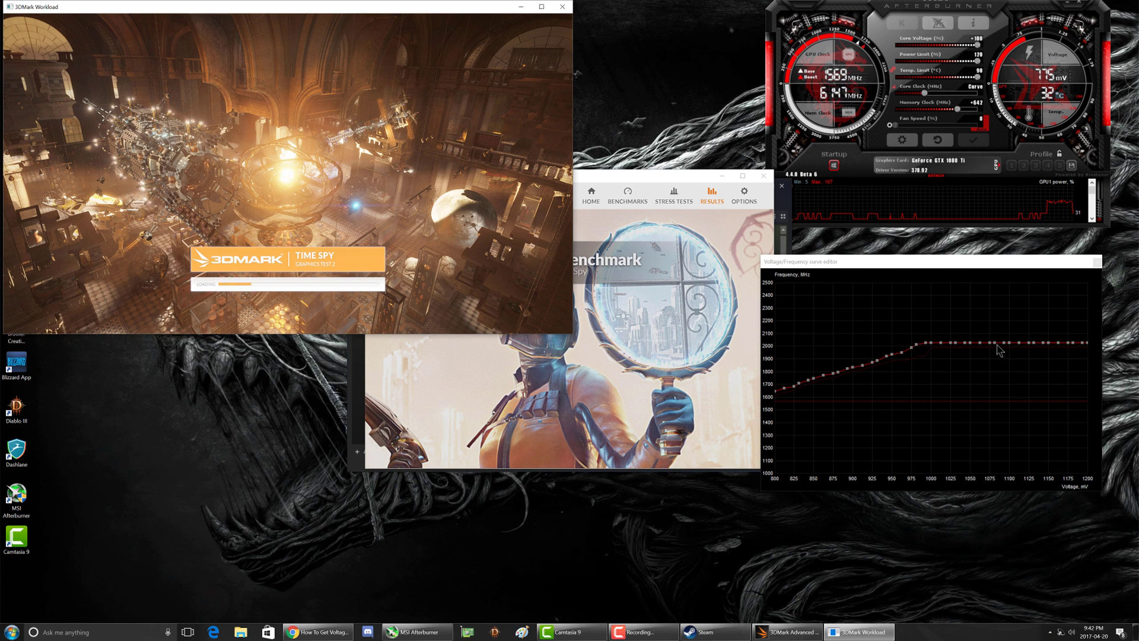
mouse_move(988, 351)
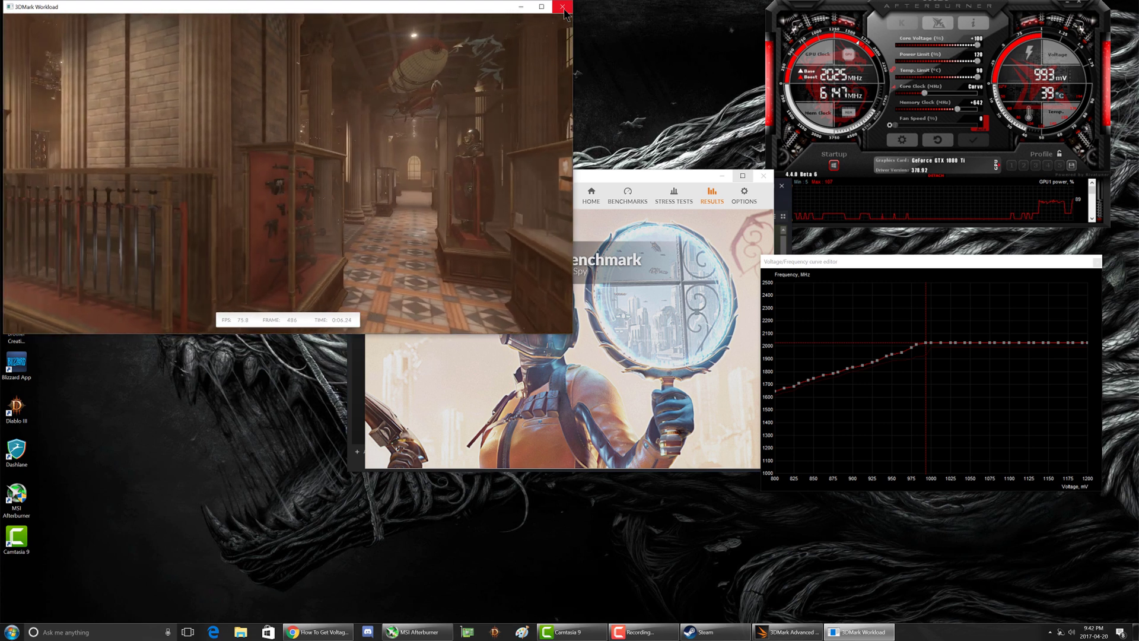
Step: Close the Time Spy workload window after the graphics test renders
left_click(561, 6)
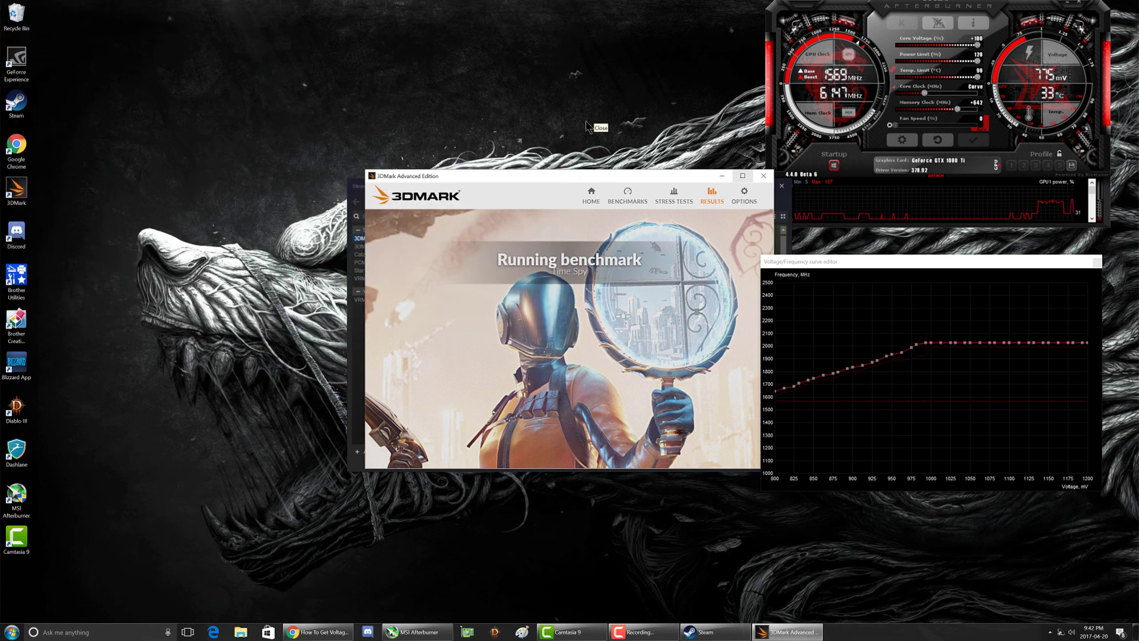